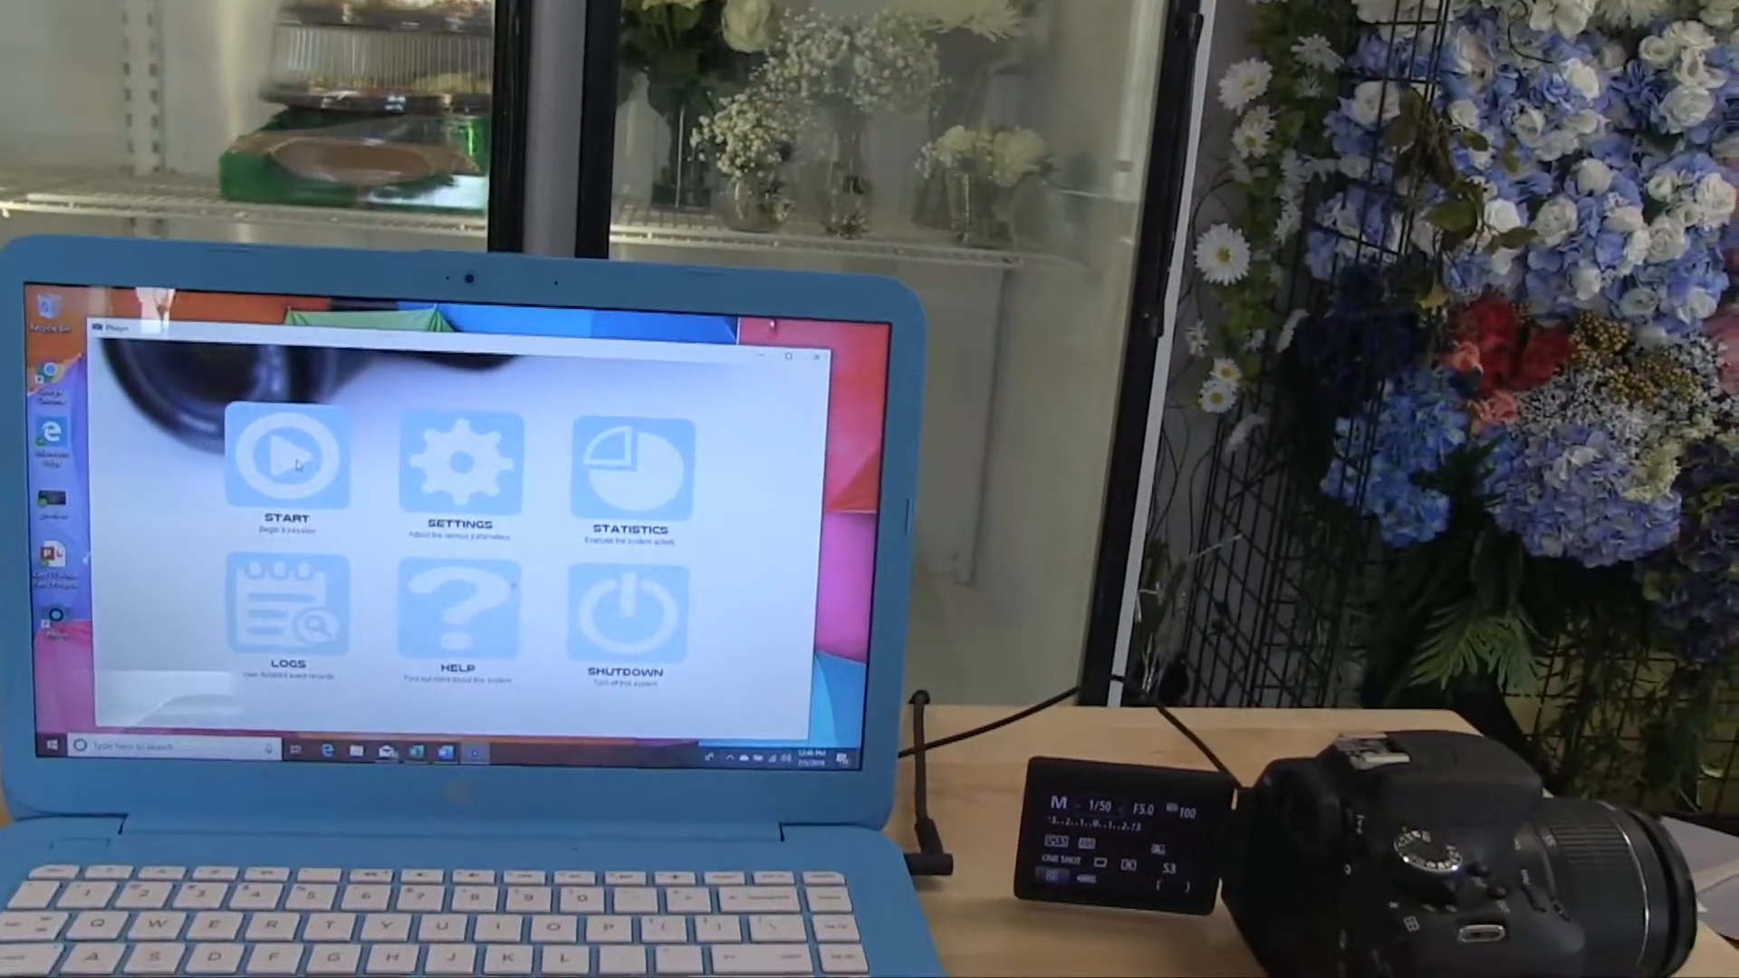
- Start a new photo booth session from the Phoyo main menu
click(286, 455)
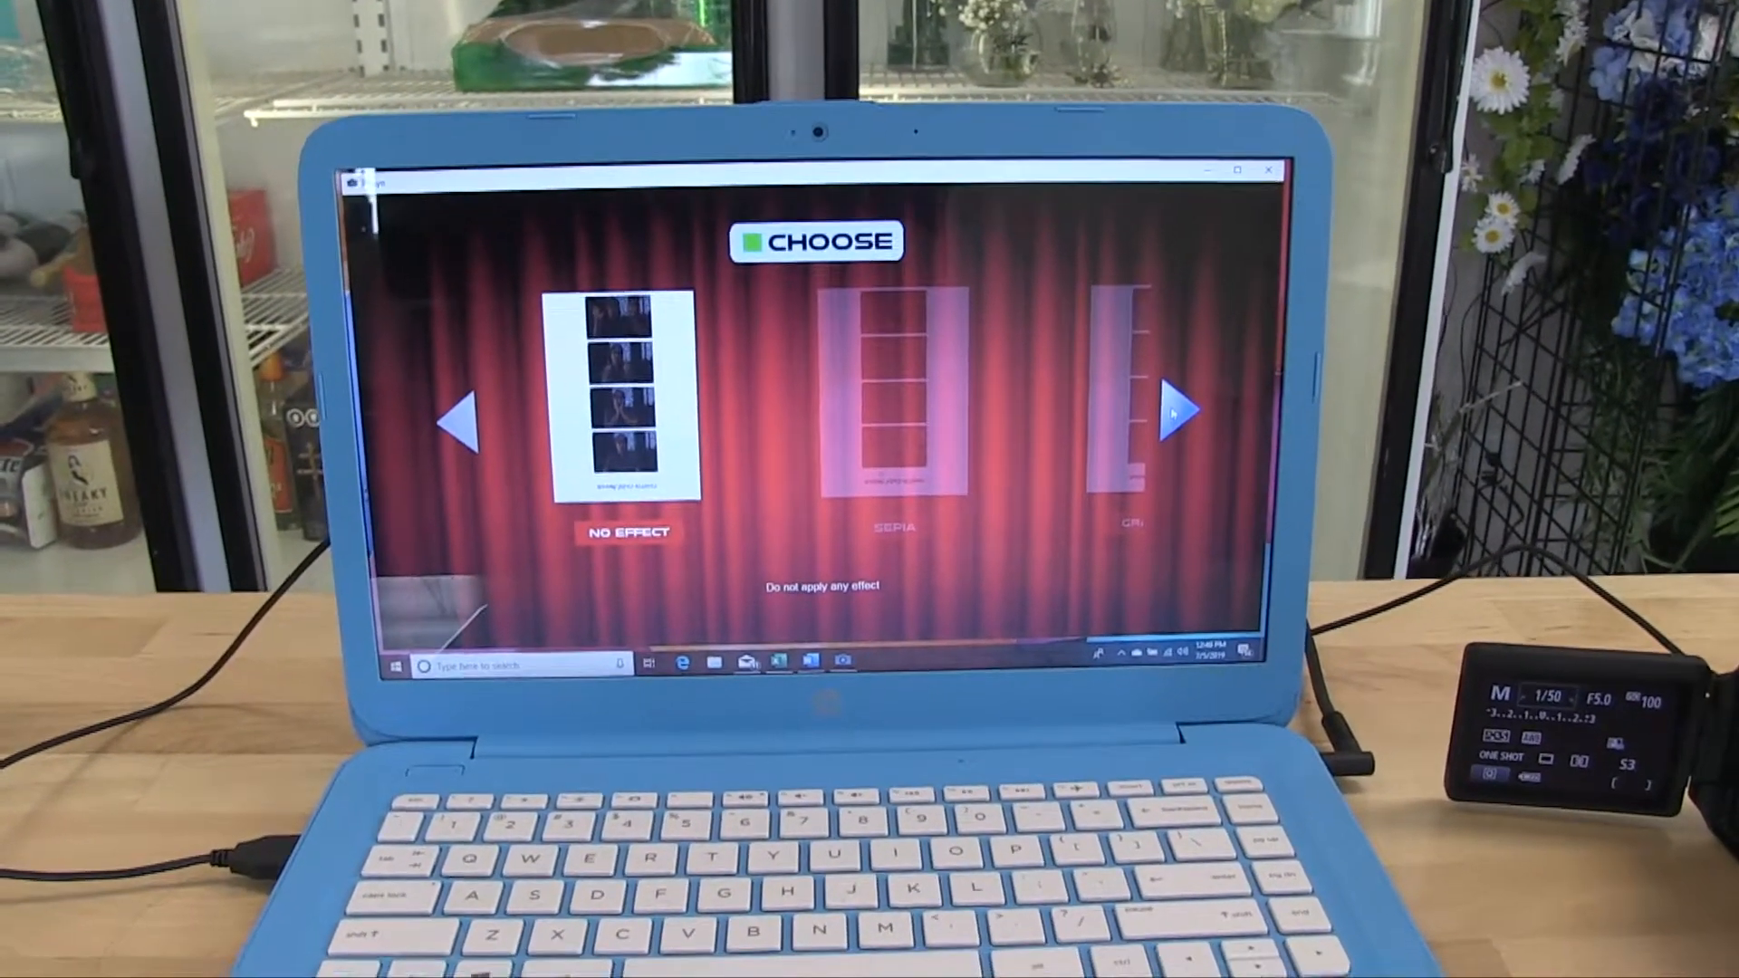
- Choose the SEPIA effect for the four-shot strip and begin taking the pictures
click(1176, 407)
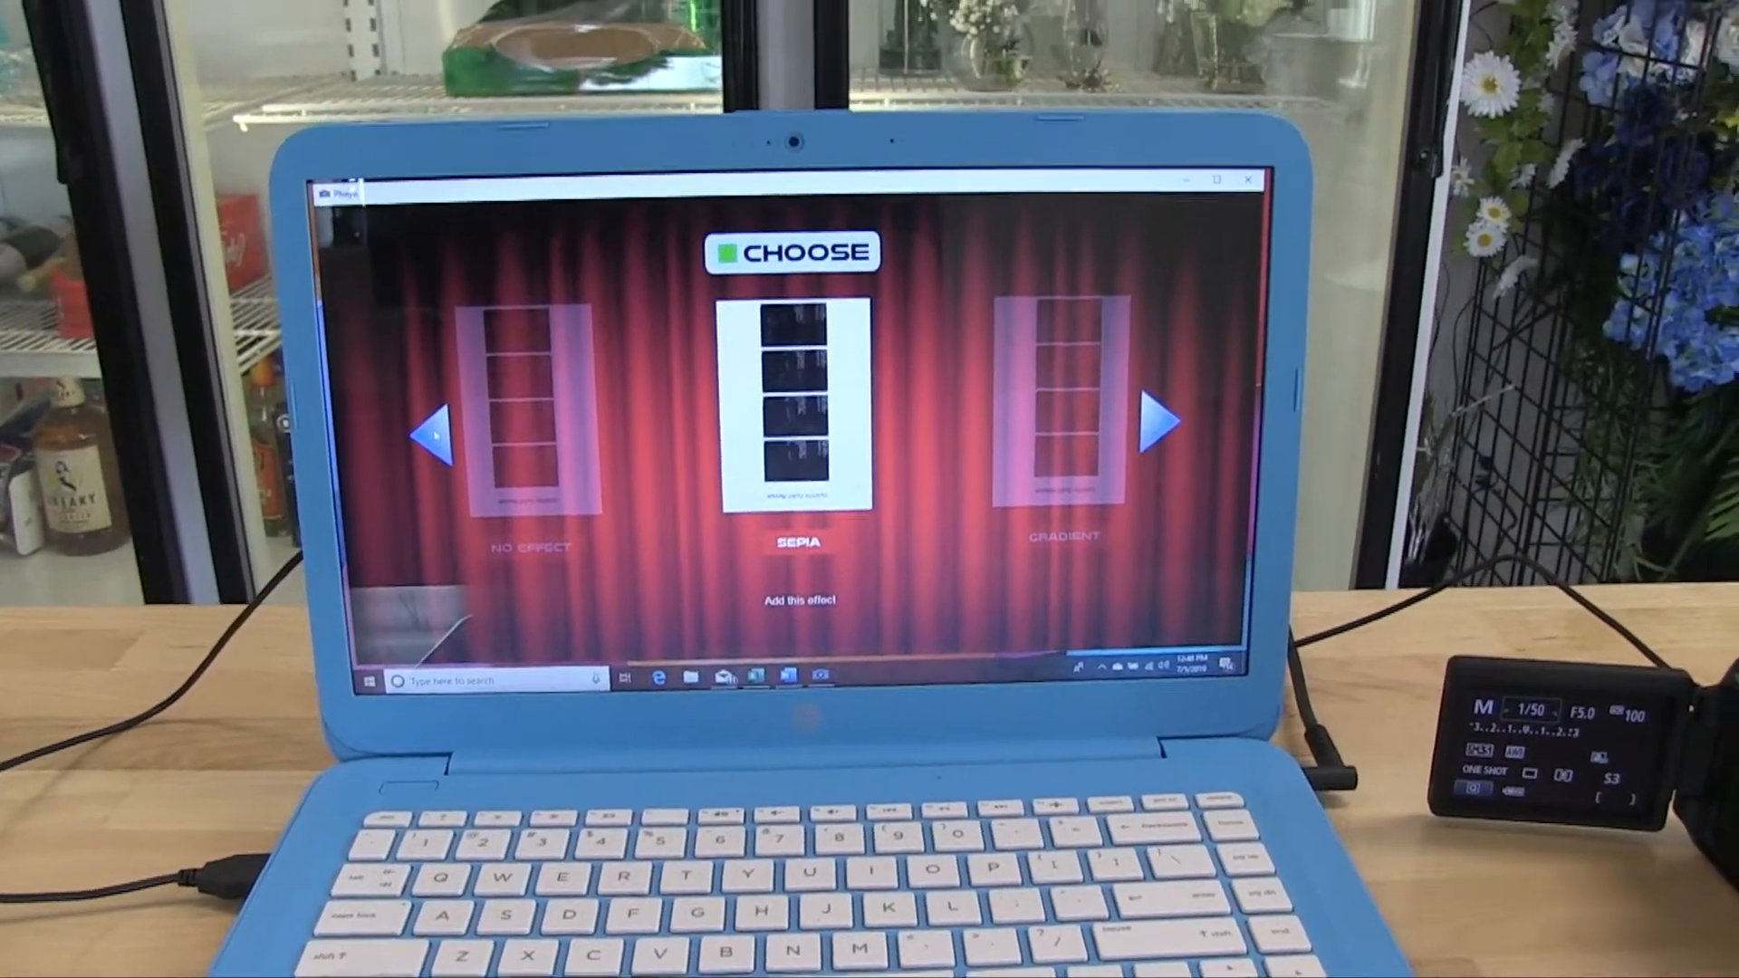
click(433, 424)
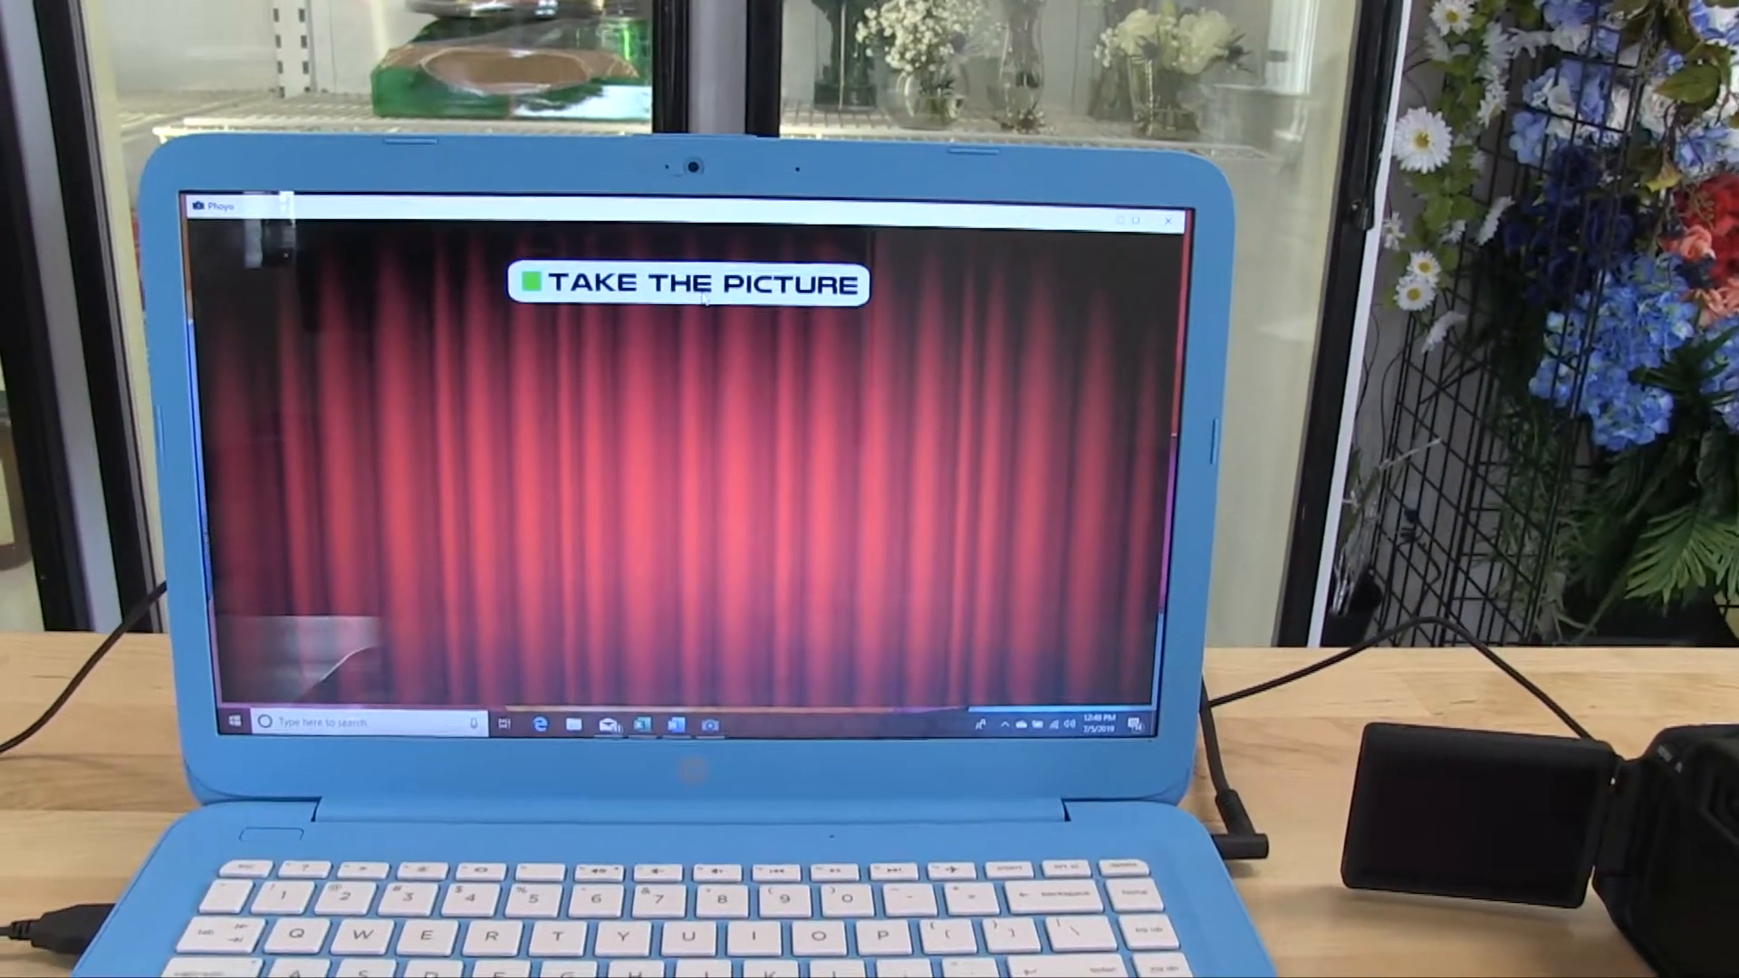
click(688, 285)
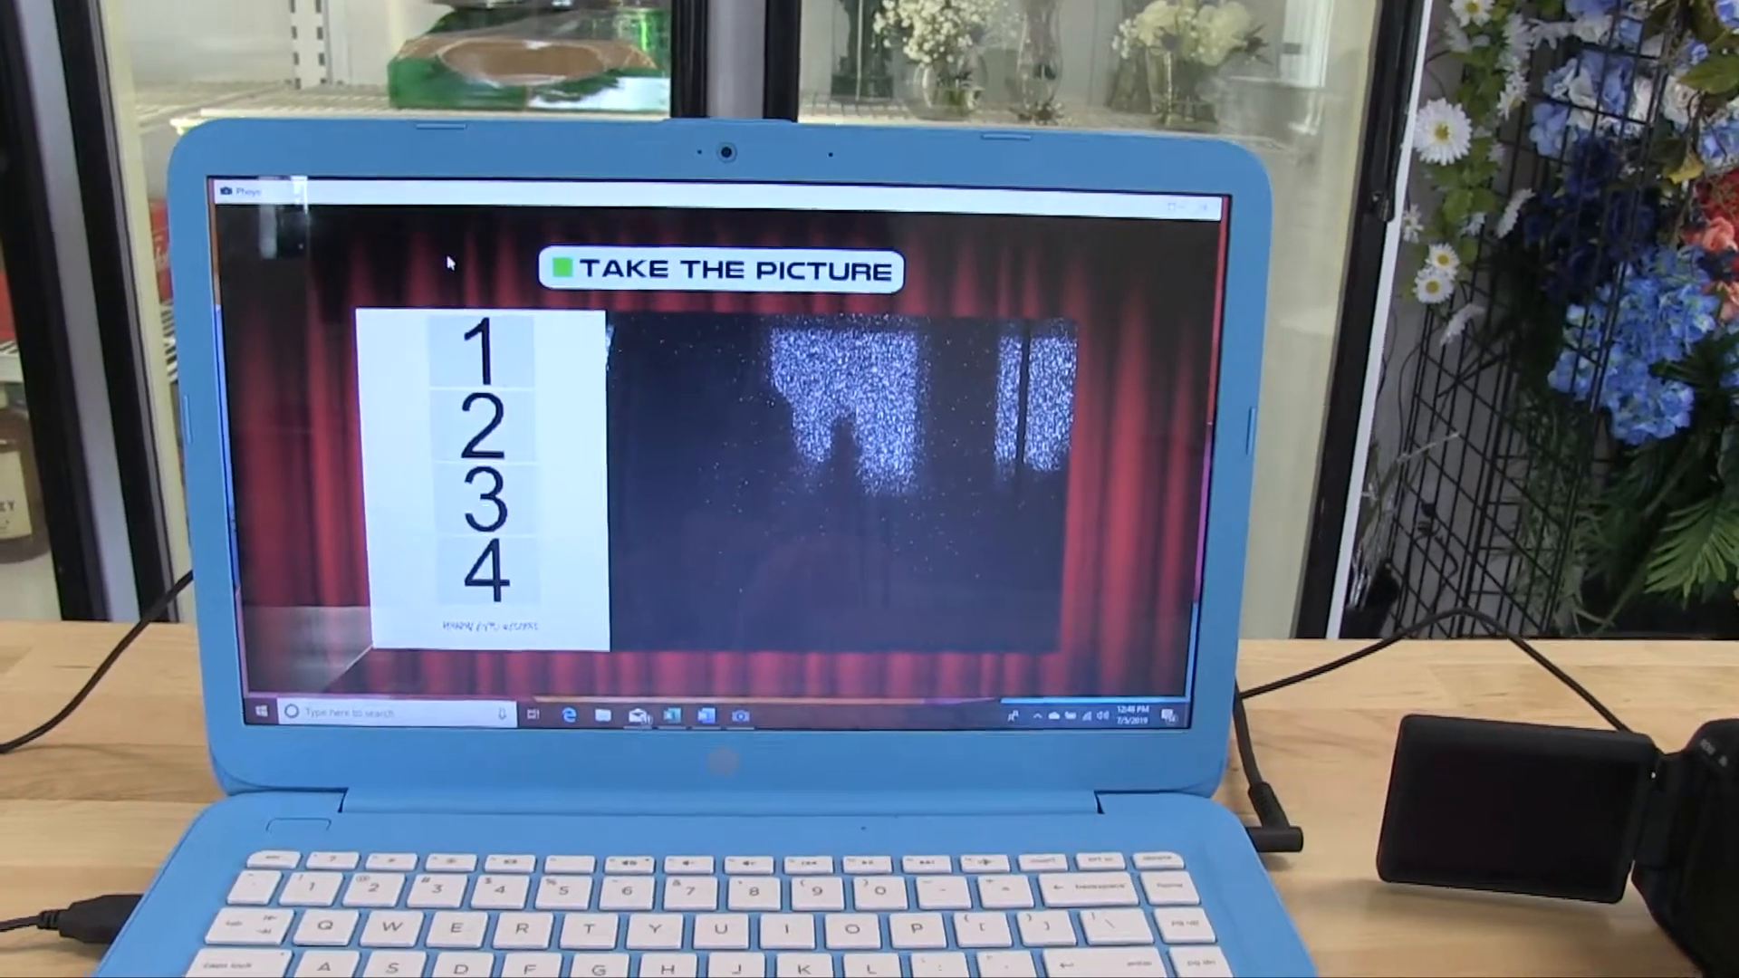